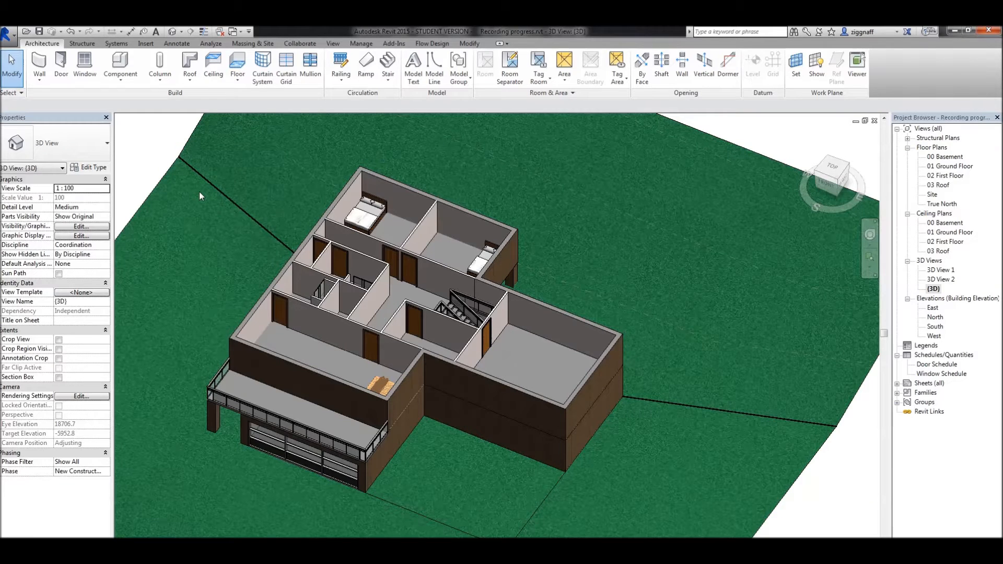
{"action": "mouse_move", "coordinate": [573, 206]}
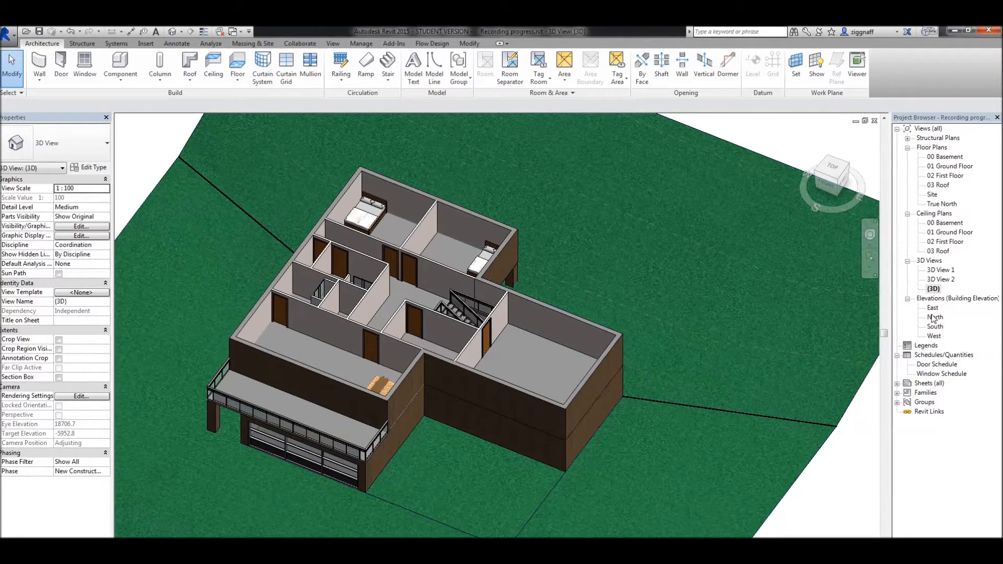
Browse the North and West elevations of the house and land on the South elevation.
{"action": "double_click", "coordinate": [934, 307]}
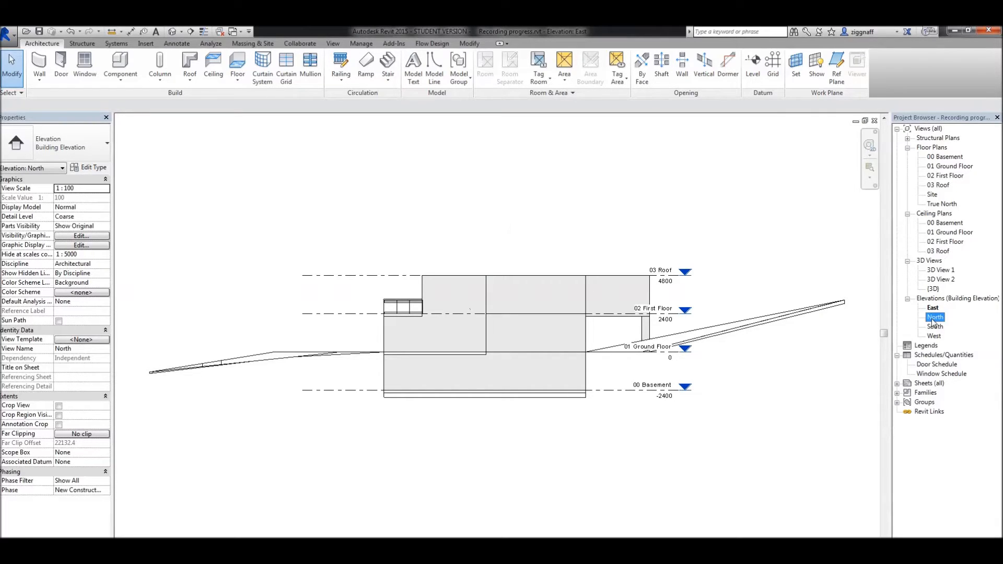
{"action": "double_click", "coordinate": [934, 318]}
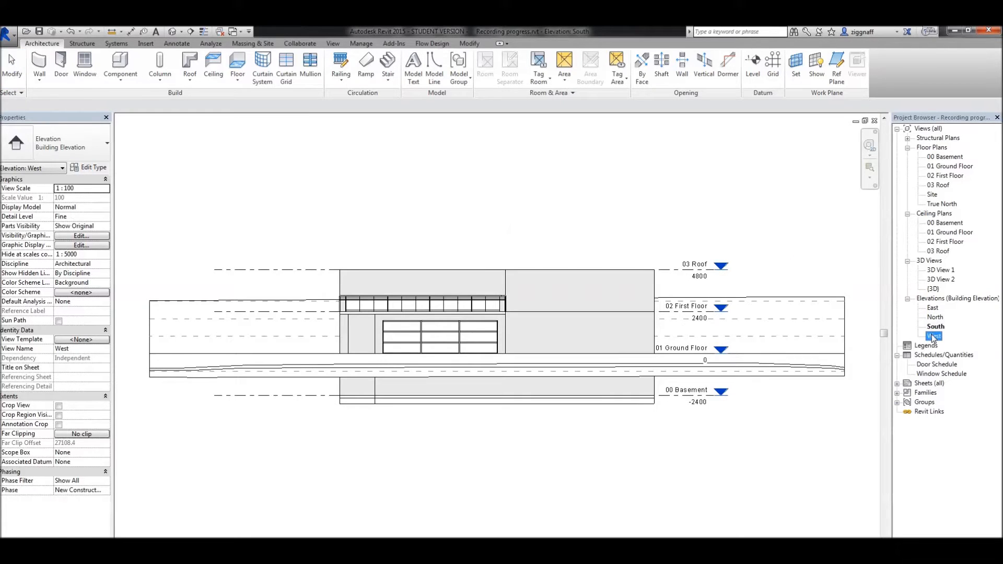
{"action": "double_click", "coordinate": [936, 326]}
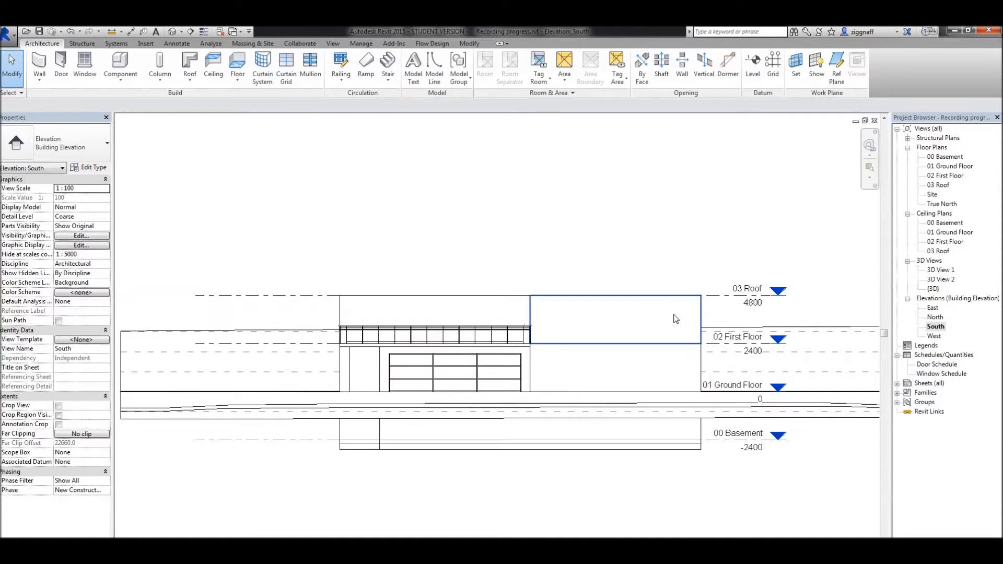
{"action": "mouse_move", "coordinate": [189, 67]}
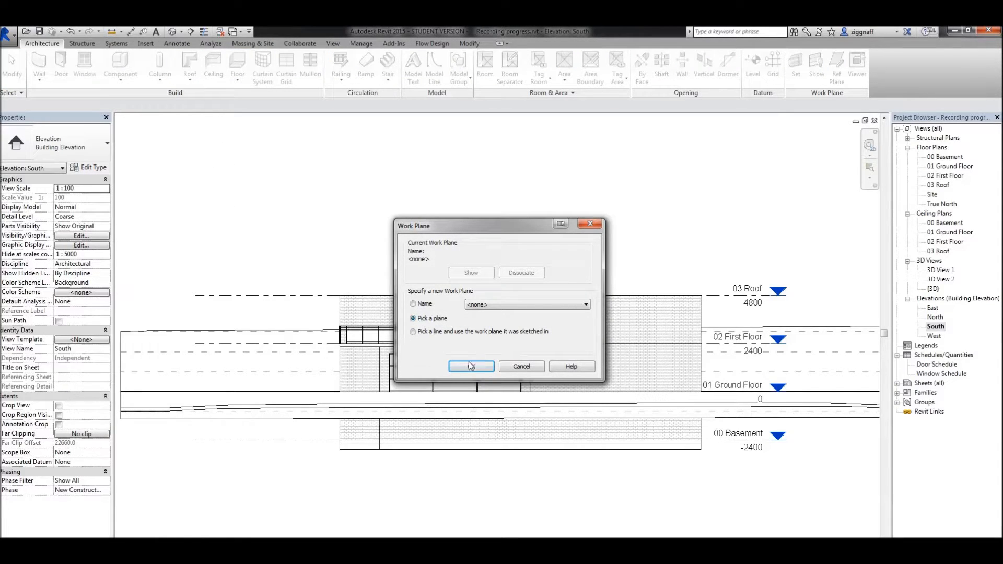
Pick the south wall face as the roof sketch plane and accept 03 Roof with zero offset.
{"action": "left_click", "coordinate": [471, 367]}
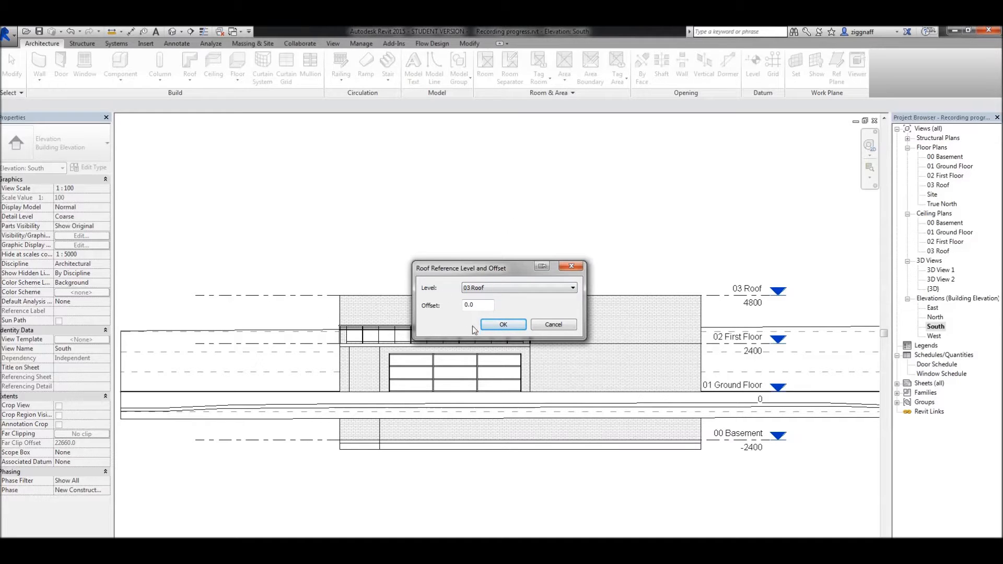
{"action": "left_click", "coordinate": [503, 324]}
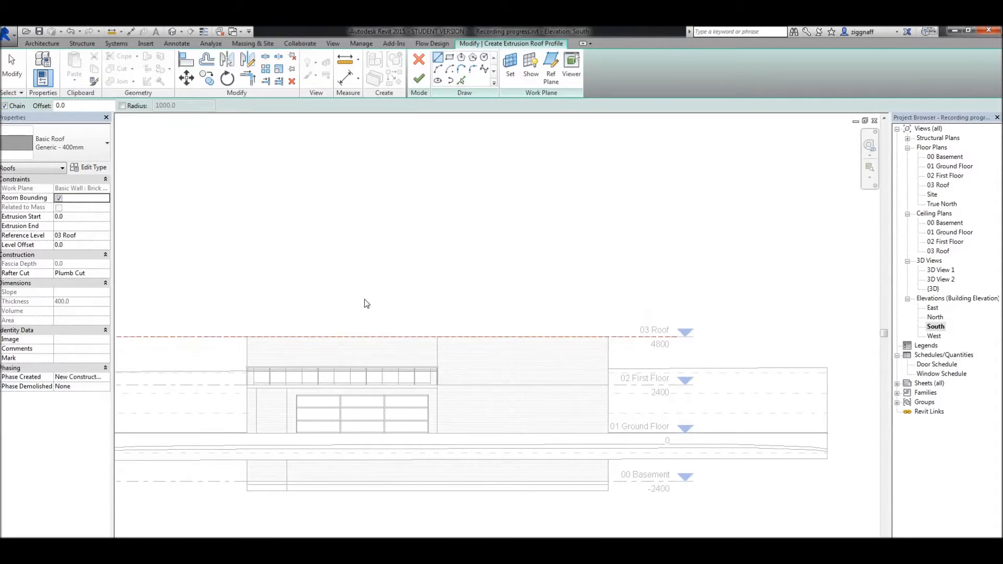
{"action": "mouse_move", "coordinate": [215, 303]}
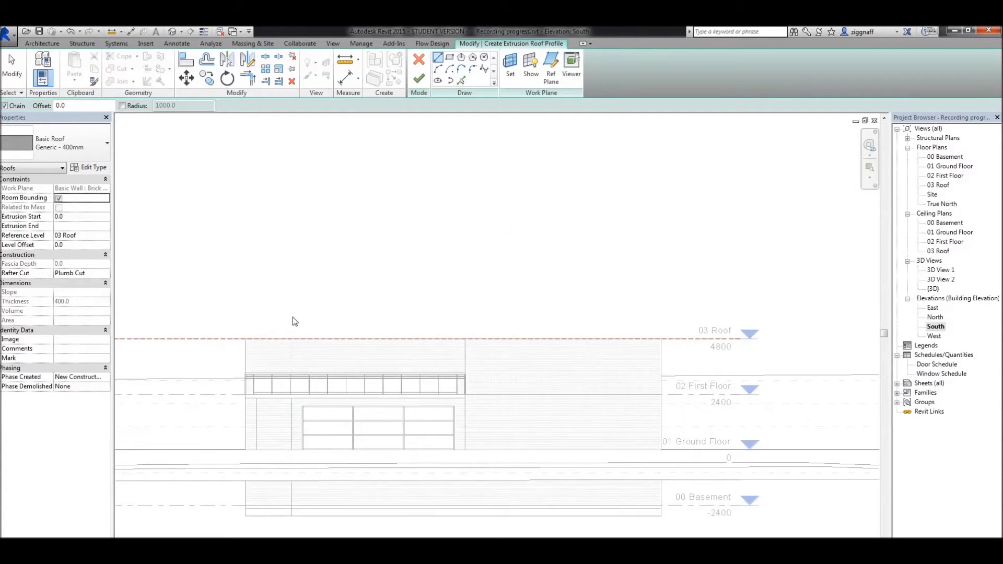
{"action": "mouse_move", "coordinate": [441, 68]}
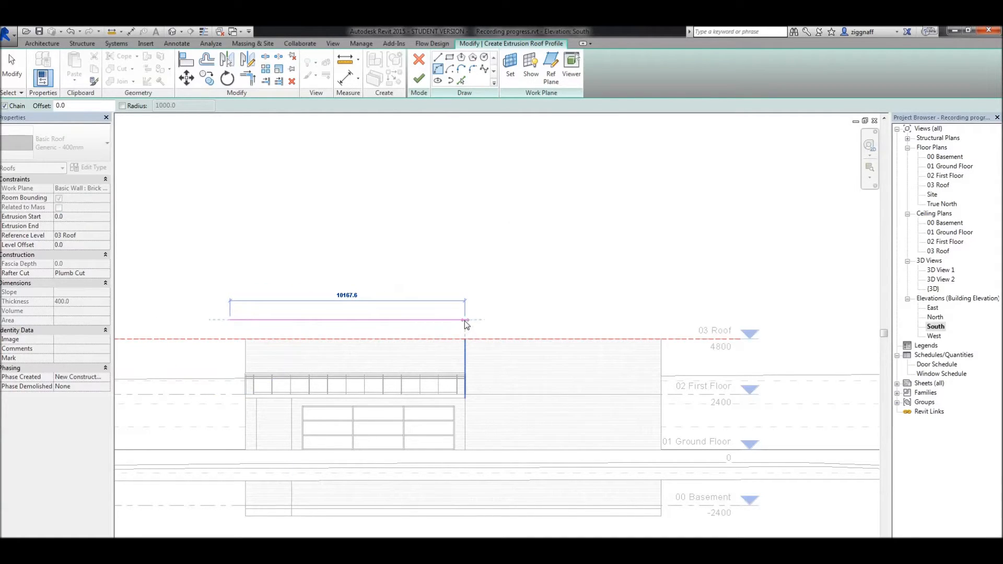
Sketch the wavy profile above the garage and finish it into the extruded roof.
{"action": "left_click_drag", "start_coordinate": [466, 321], "coordinate": [380, 312]}
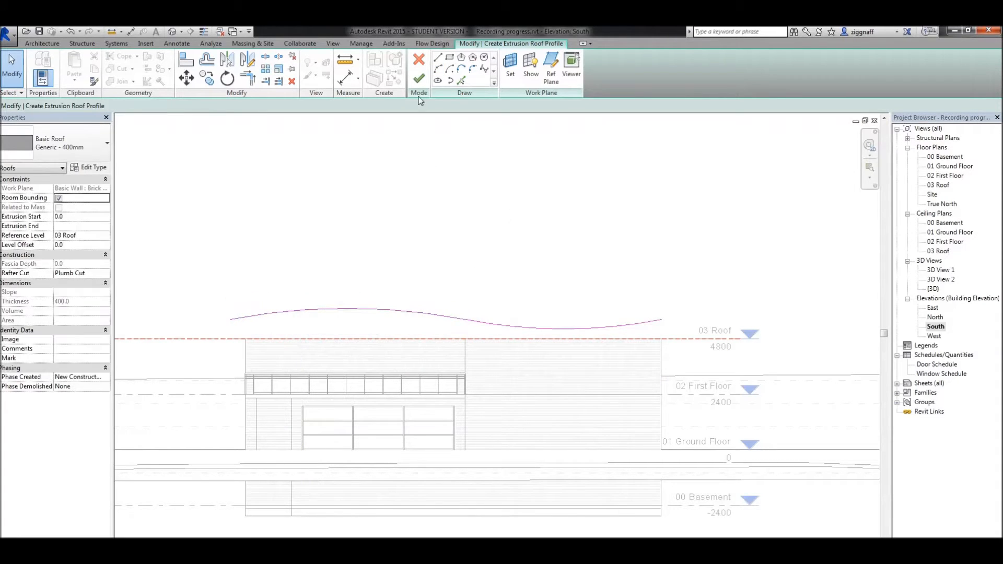
{"action": "mouse_move", "coordinate": [418, 79]}
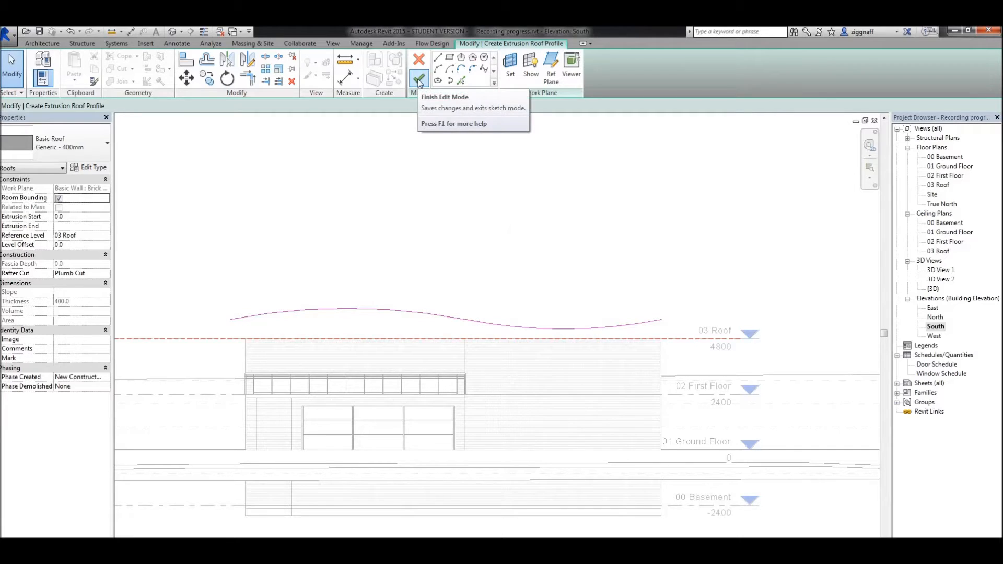
{"action": "left_click", "coordinate": [418, 69]}
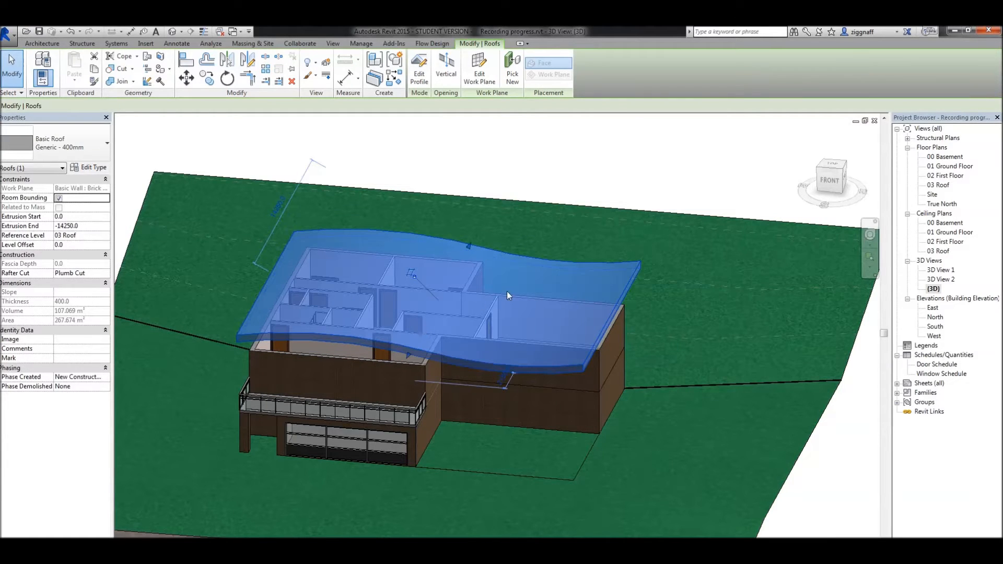
{"action": "mouse_move", "coordinate": [366, 368]}
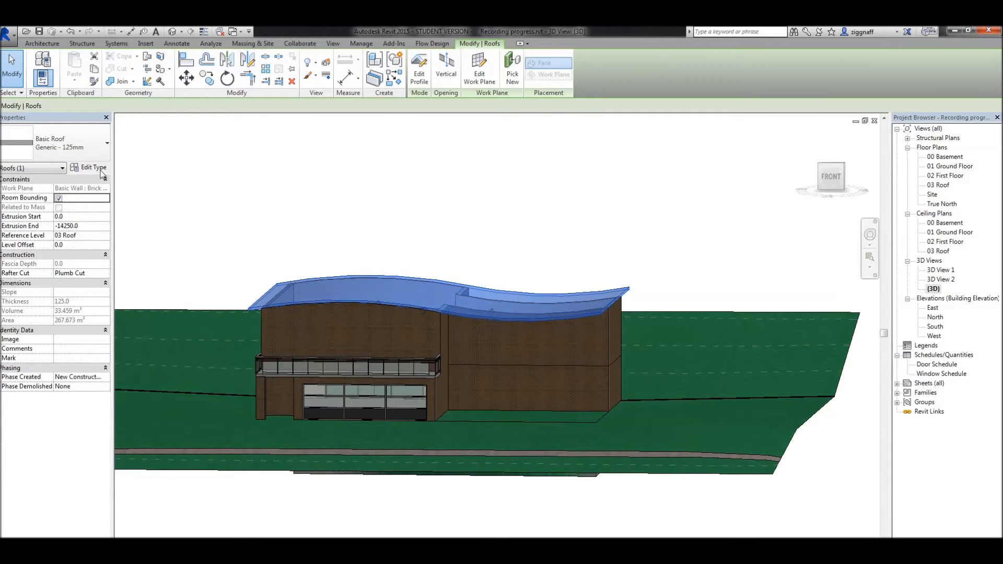
Review the Generic - 125mm roof type's structure and accept its tile roofing layer.
{"action": "left_click", "coordinate": [92, 167]}
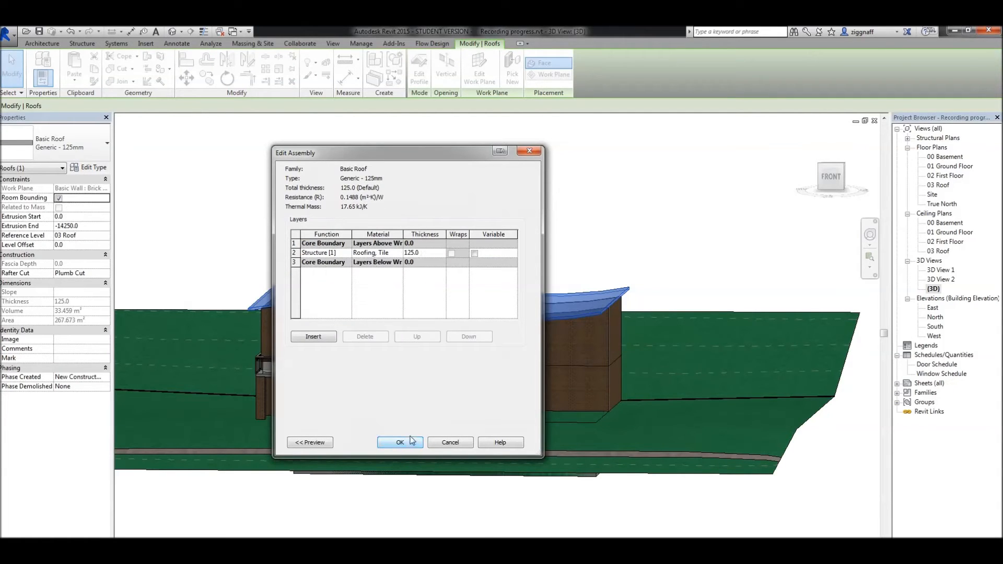
{"action": "left_click", "coordinate": [399, 442]}
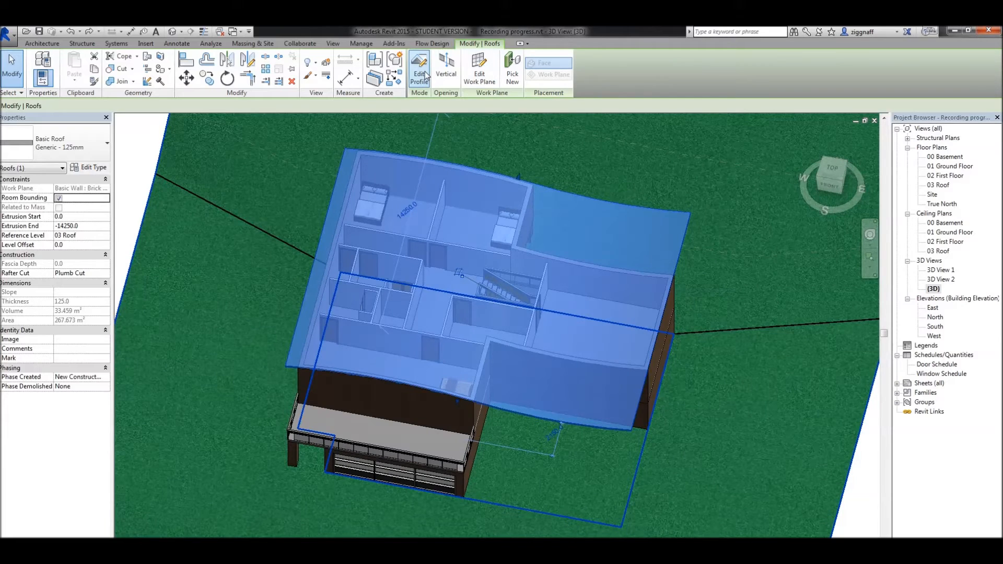
{"action": "left_click", "coordinate": [418, 66]}
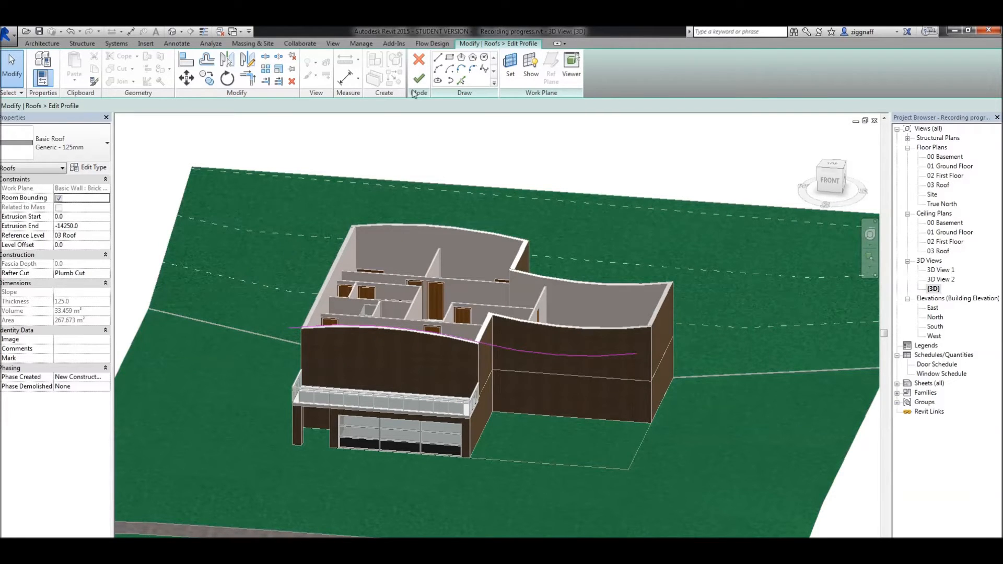
{"action": "left_click", "coordinate": [418, 79]}
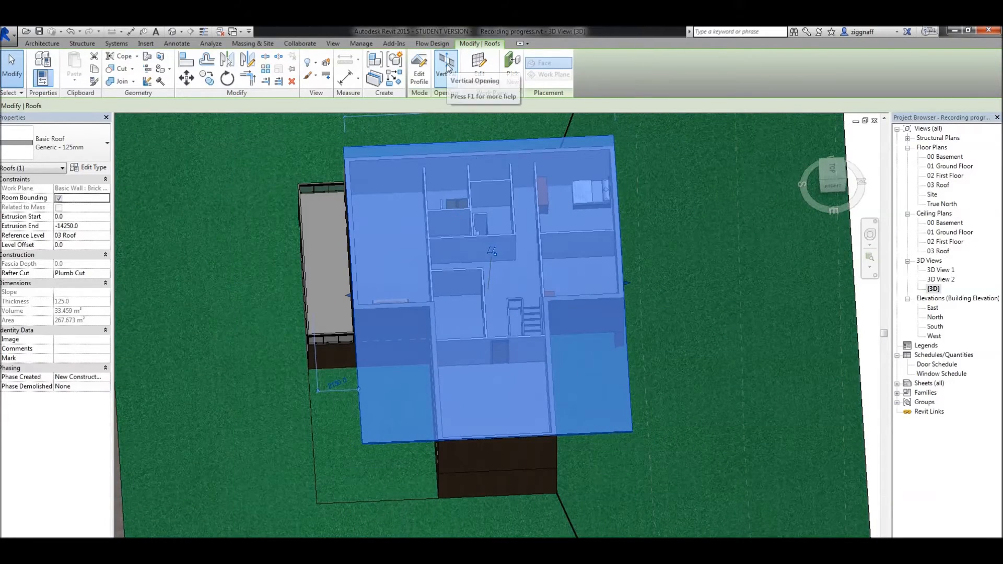
On the 03 Roof floor plan, sketch the vertical opening boundary over the house.
{"action": "left_click", "coordinate": [446, 70]}
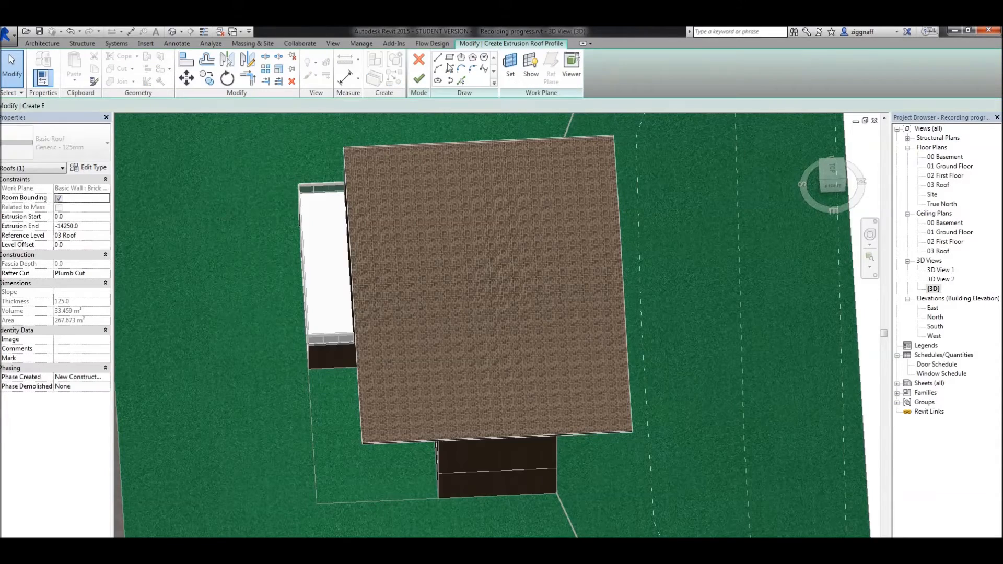
{"action": "left_click", "coordinate": [938, 185]}
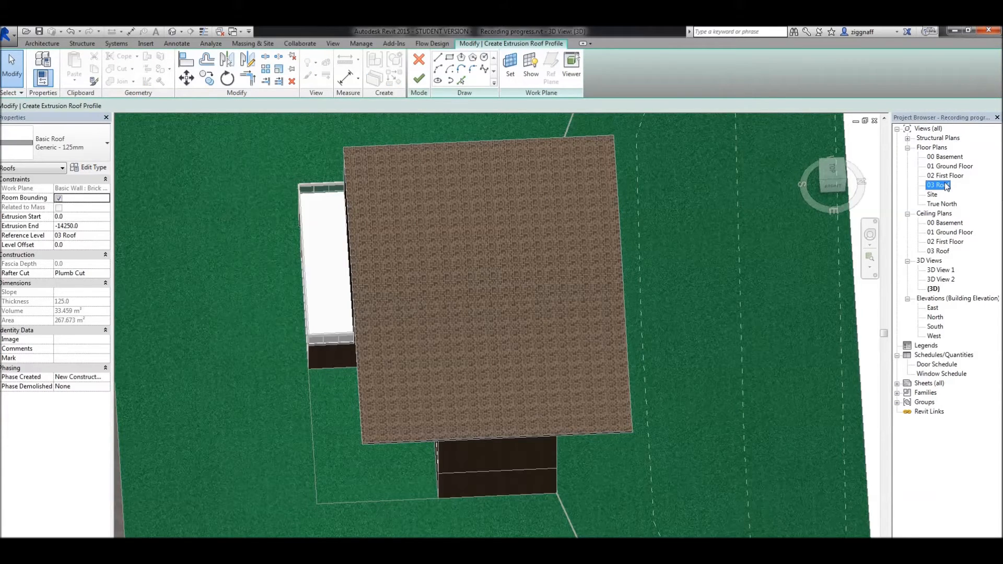
{"action": "double_click", "coordinate": [938, 185]}
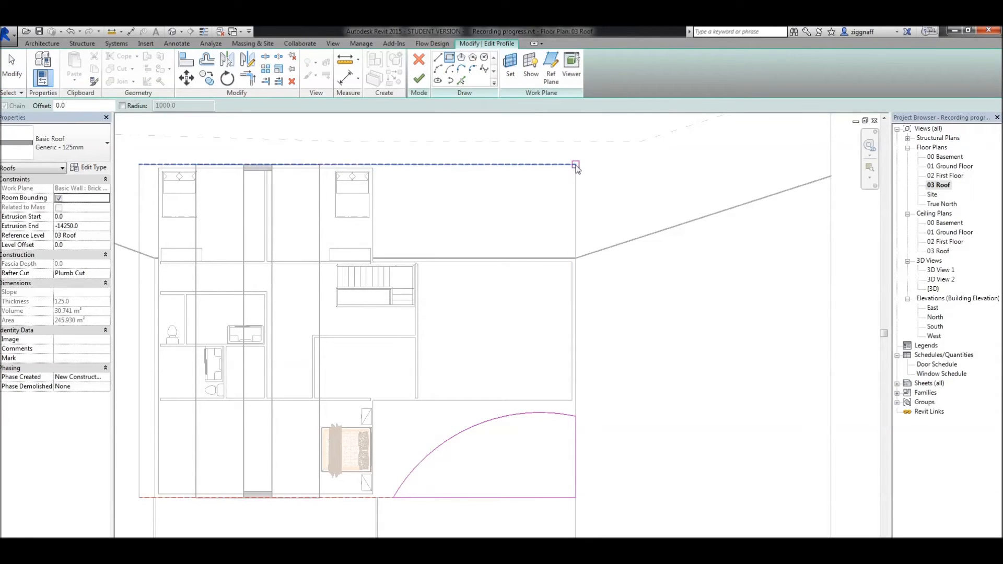
{"action": "left_click_drag", "start_coordinate": [576, 166], "coordinate": [384, 256]}
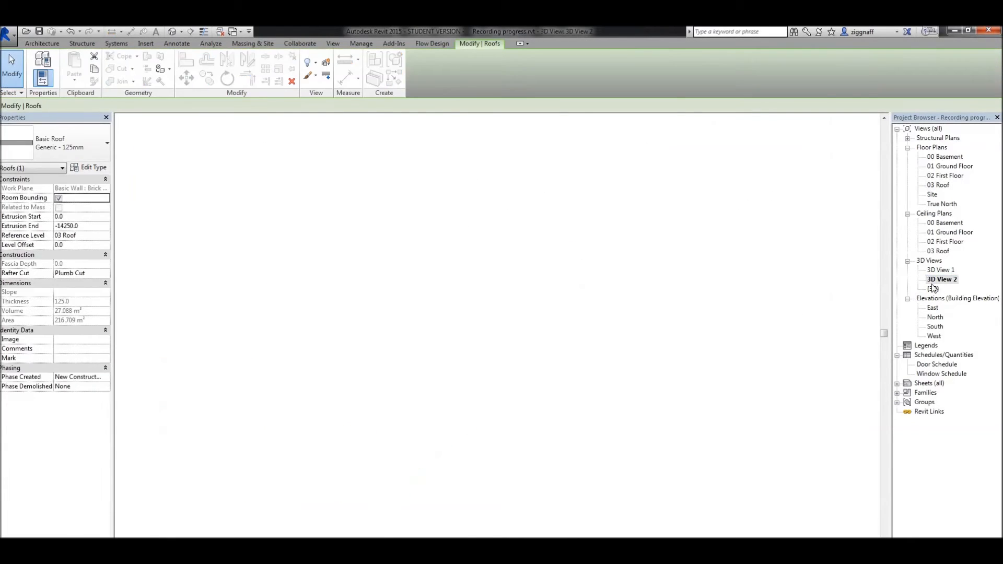
Inspect the trimmed roof and garage front in 3D, then return to the South elevation.
{"action": "double_click", "coordinate": [934, 289]}
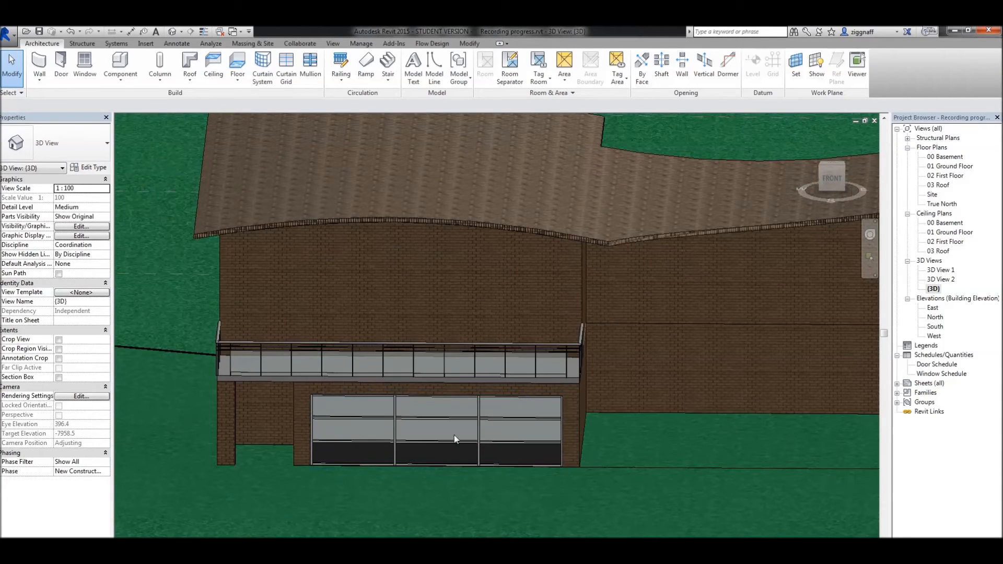
{"action": "left_click", "coordinate": [455, 440]}
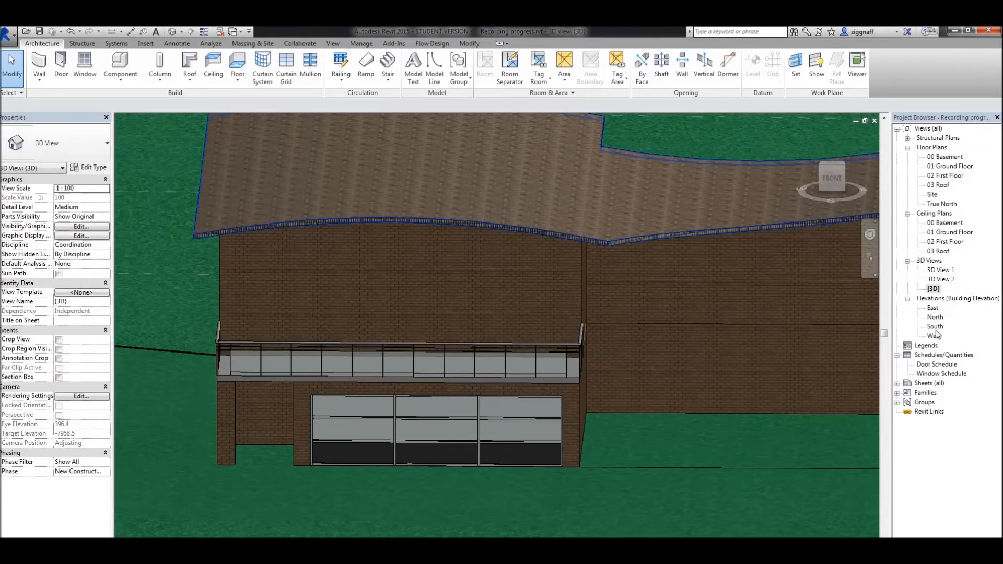
{"action": "double_click", "coordinate": [935, 326]}
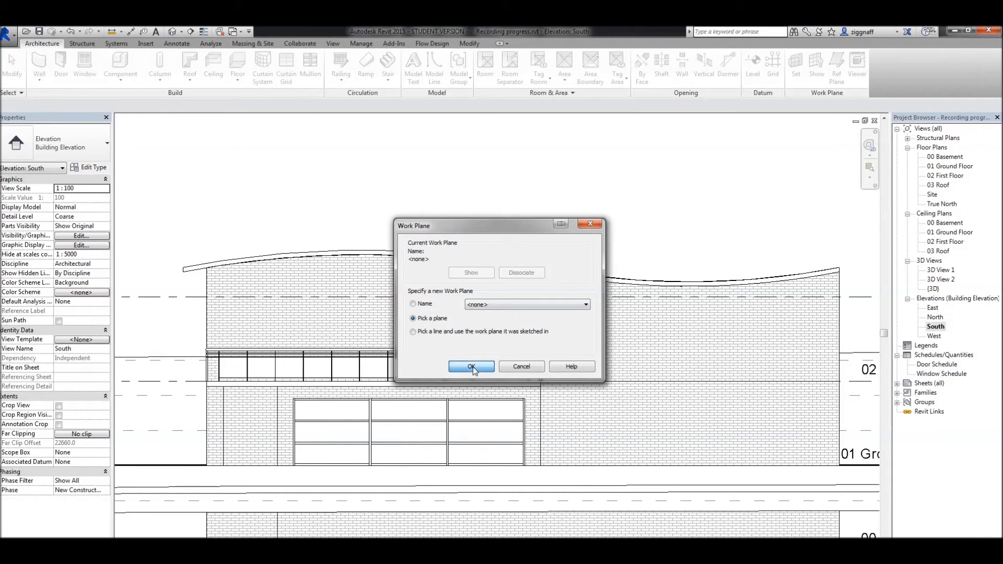
Use the garage front wall as sketch plane with 01 Ground Floor as the reference level.
{"action": "left_click", "coordinate": [472, 367]}
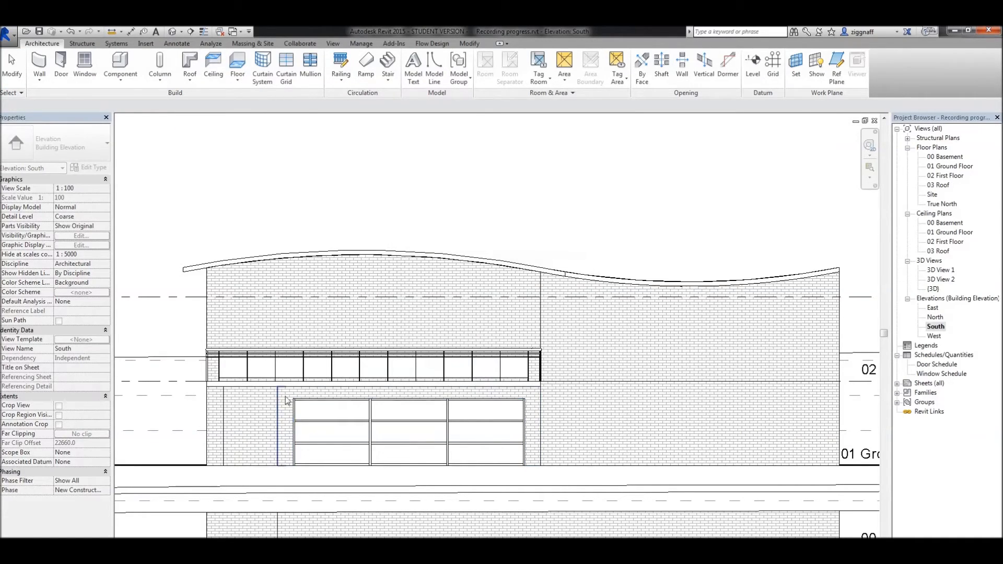
{"action": "left_click", "coordinate": [189, 64]}
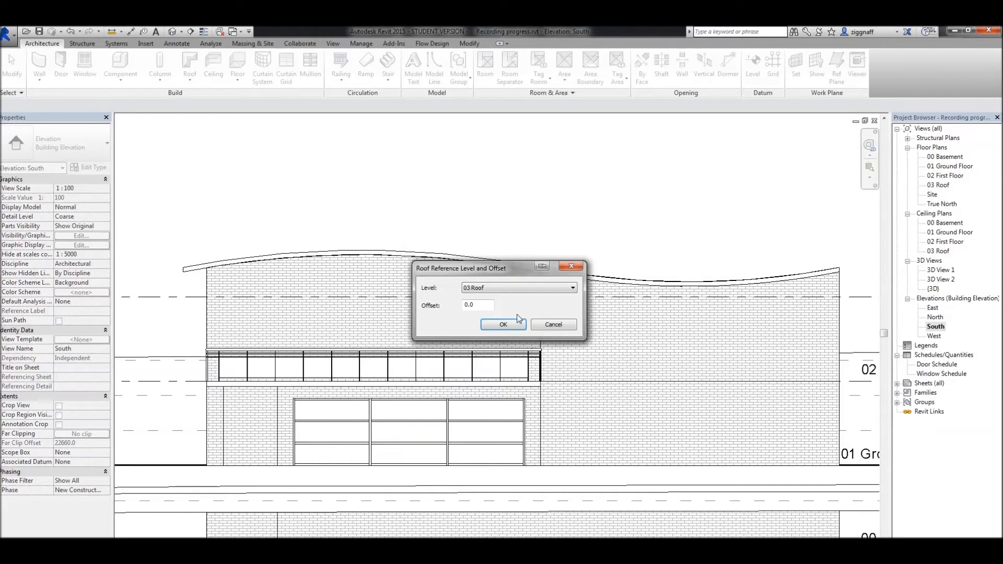
{"action": "left_click", "coordinate": [570, 289]}
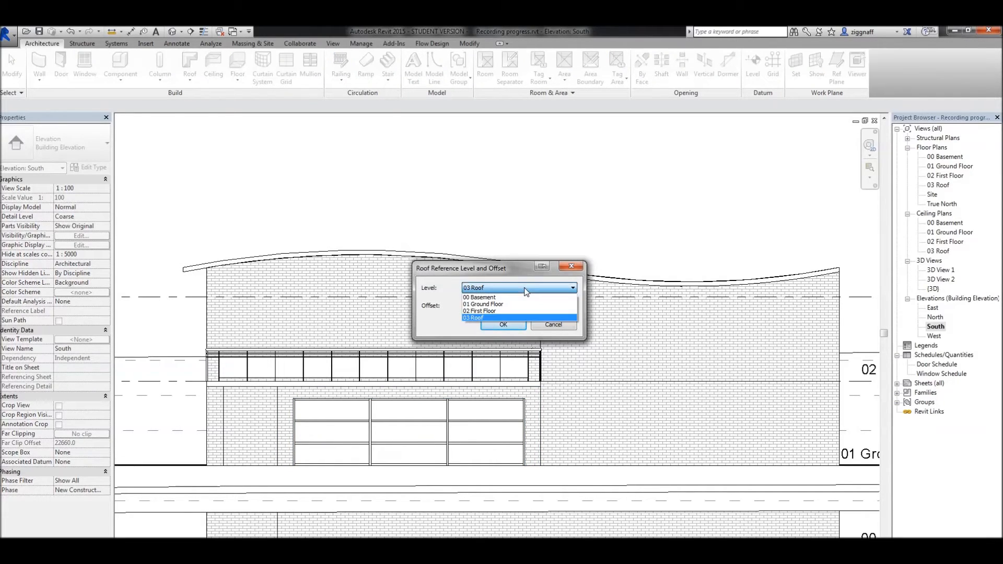
{"action": "mouse_move", "coordinate": [512, 304]}
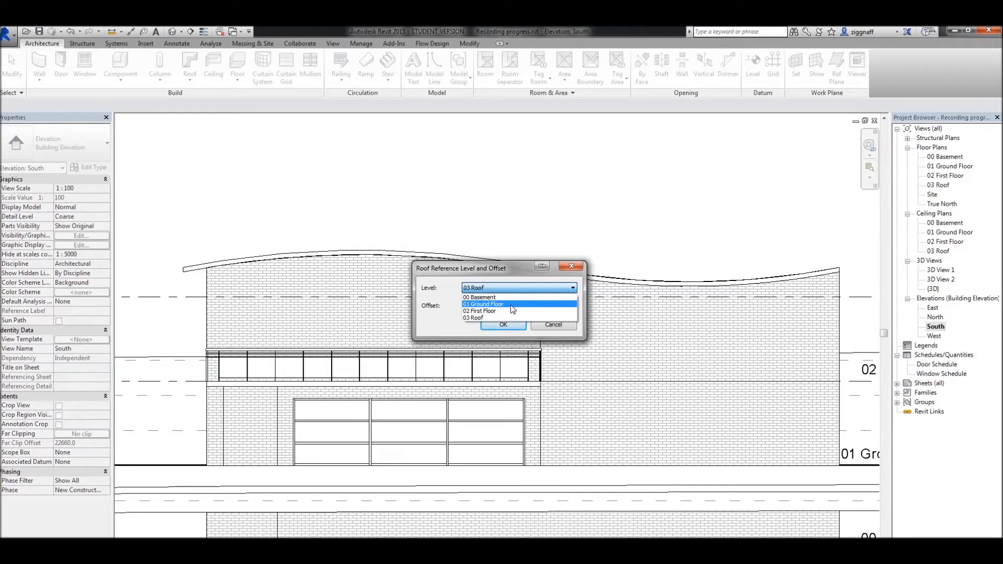
{"action": "left_click", "coordinate": [483, 305]}
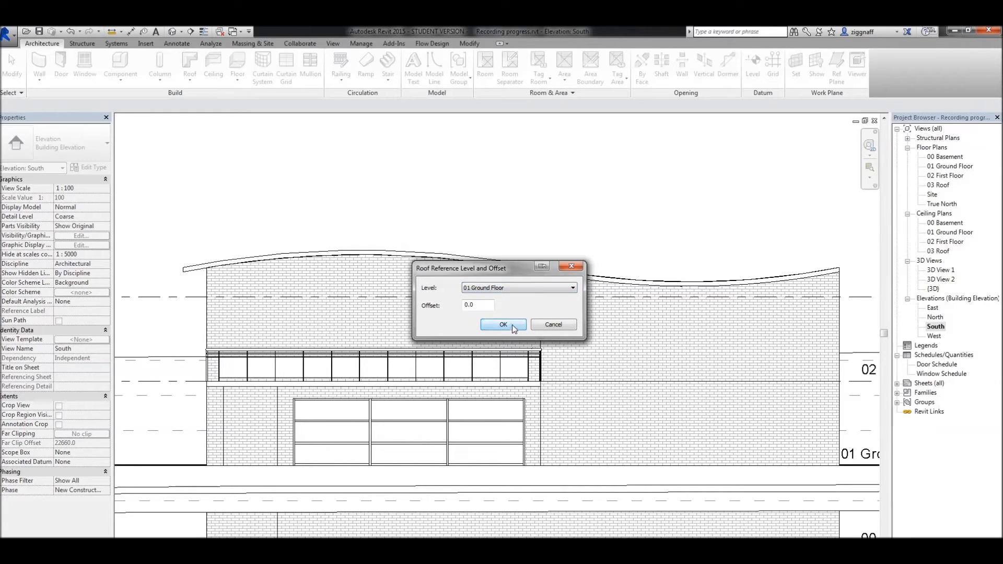
{"action": "left_click", "coordinate": [503, 324]}
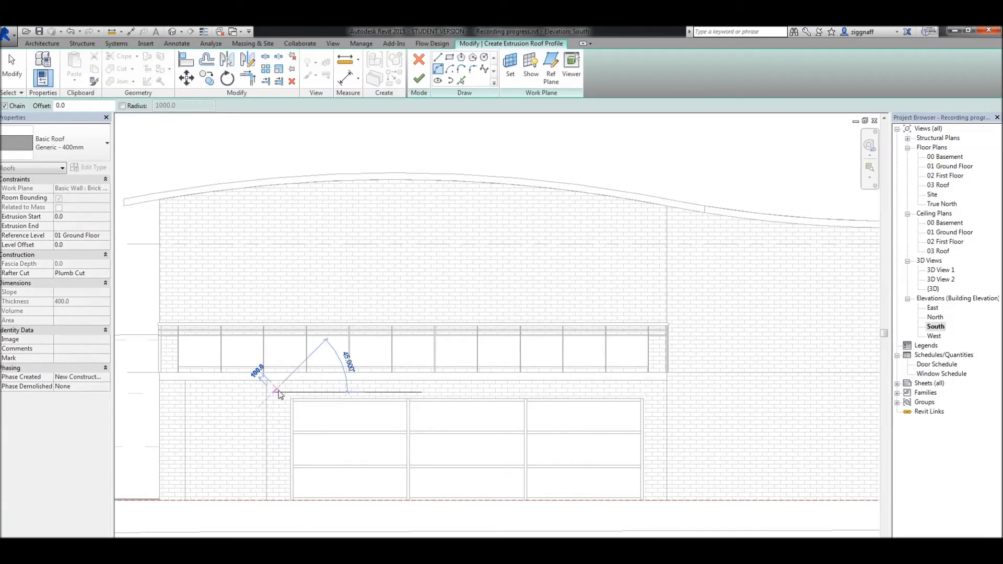
Draw a shallow start-end-radius arc over the garage door and finish the awning extrusion.
{"action": "left_click_drag", "start_coordinate": [278, 393], "coordinate": [652, 393]}
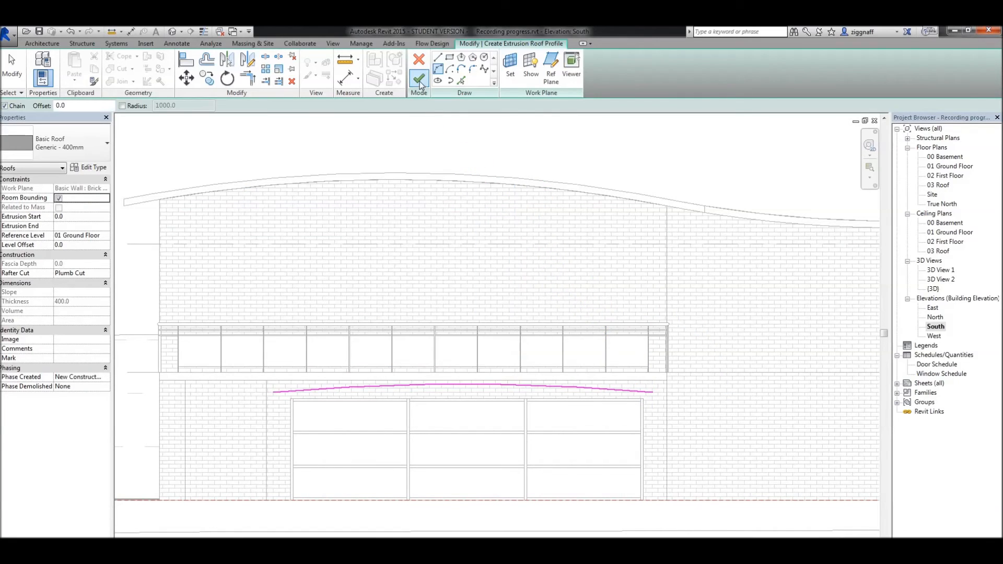
{"action": "left_click", "coordinate": [418, 65]}
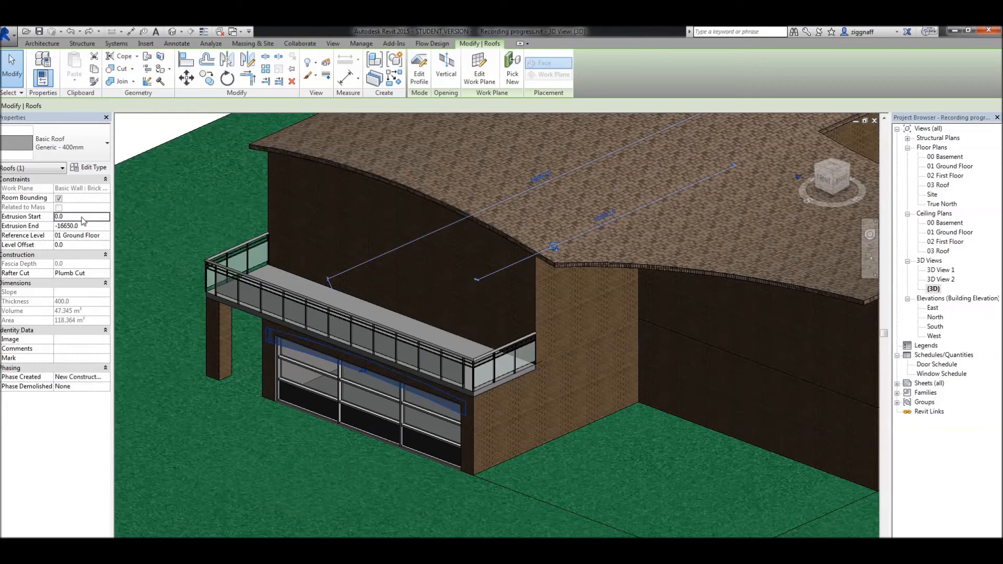
Set the awning's extrusion start to 500 so it projects outward from the wall.
{"action": "left_click", "coordinate": [76, 216]}
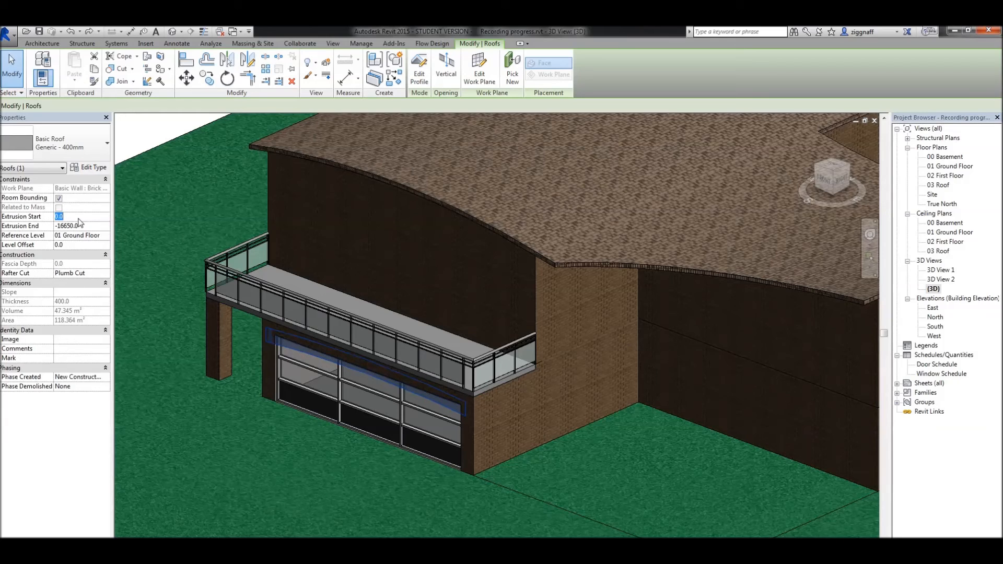
{"action": "type", "text": "500"}
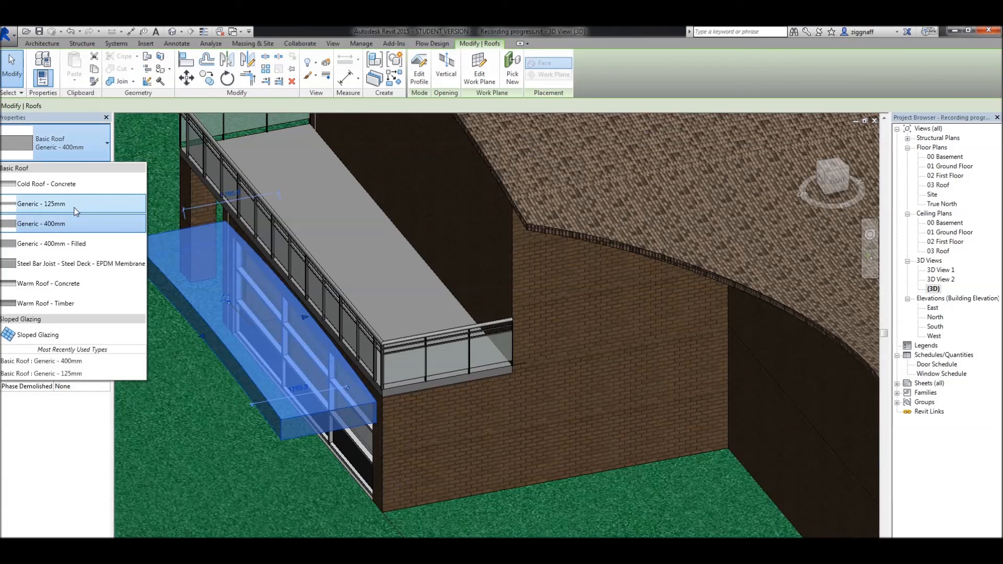
Switch the awning to the Basic Roof: Generic - 125mm type.
{"action": "left_click", "coordinate": [41, 204]}
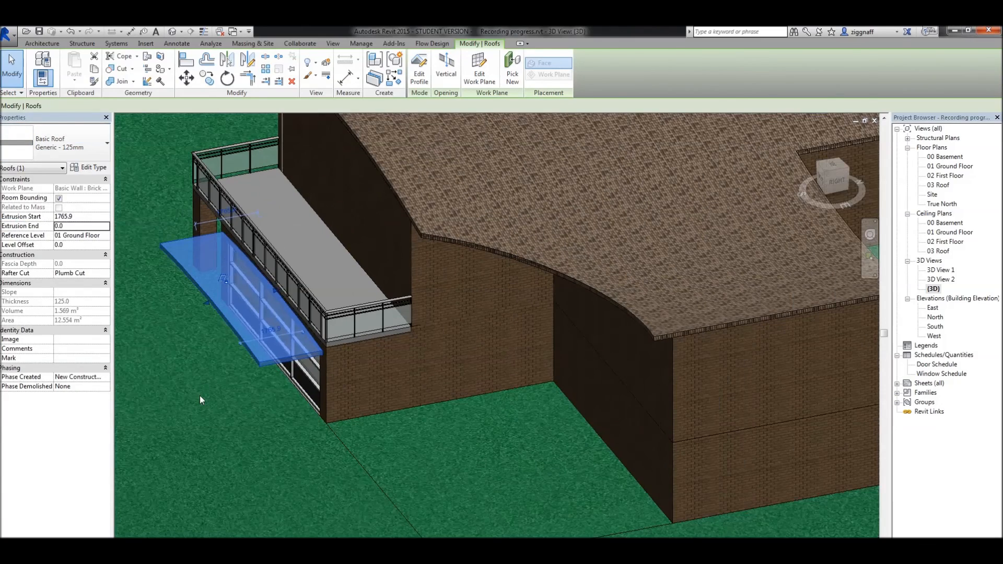